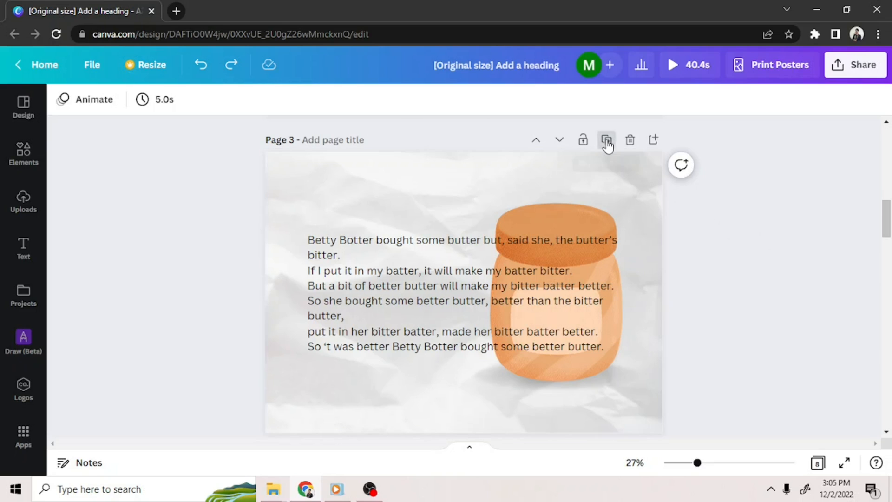
Duplicate page 3 with the Betty Botter poem and butter jar into page 4.
left_click(606, 140)
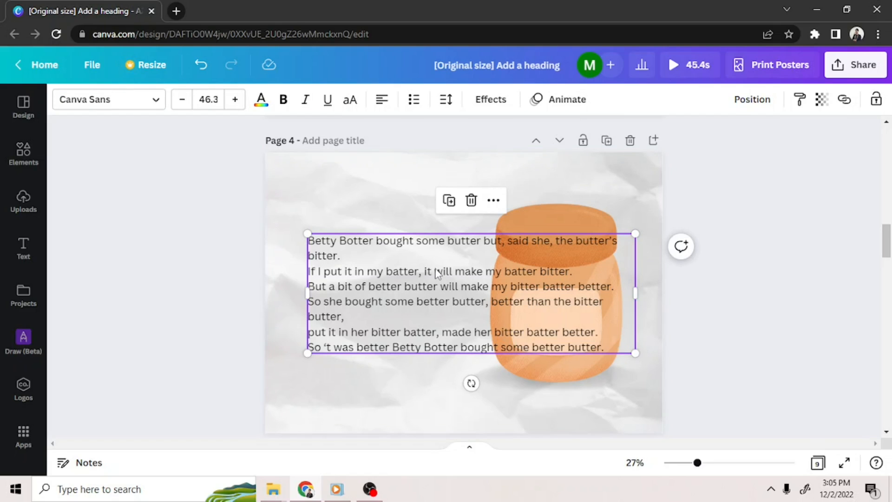
Narrow the copied poem's text box so it stops before the jar.
double_click(355, 240)
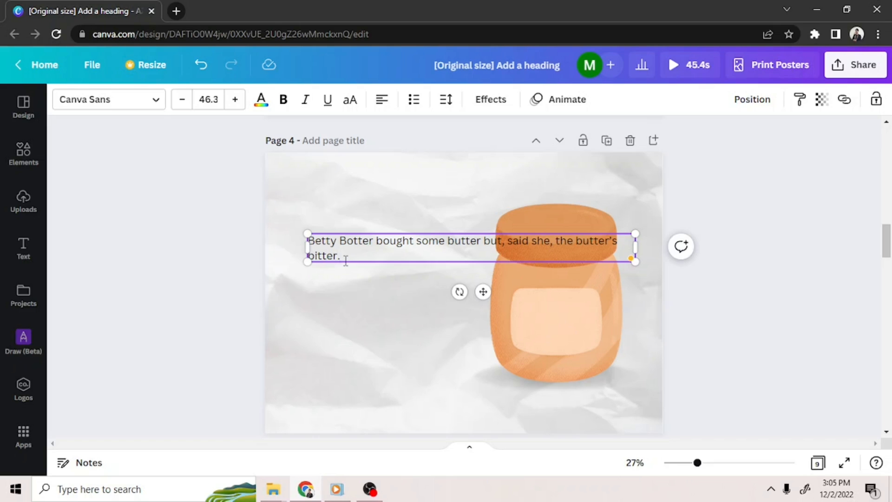
mouse_move(635, 248)
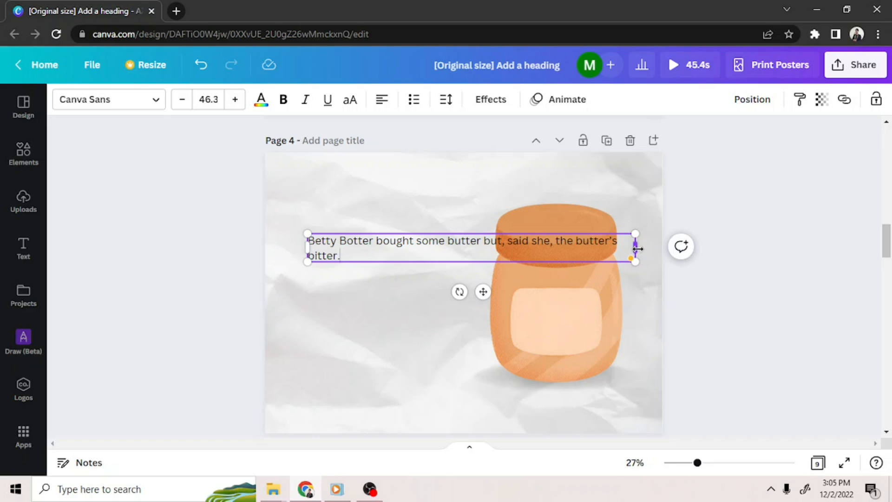
left_click_drag(635, 247, 564, 258)
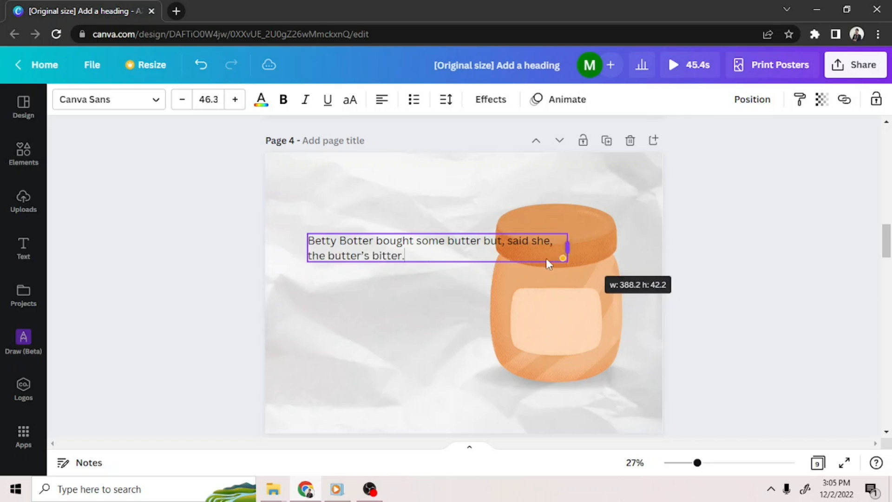
left_click_drag(563, 258, 499, 258)
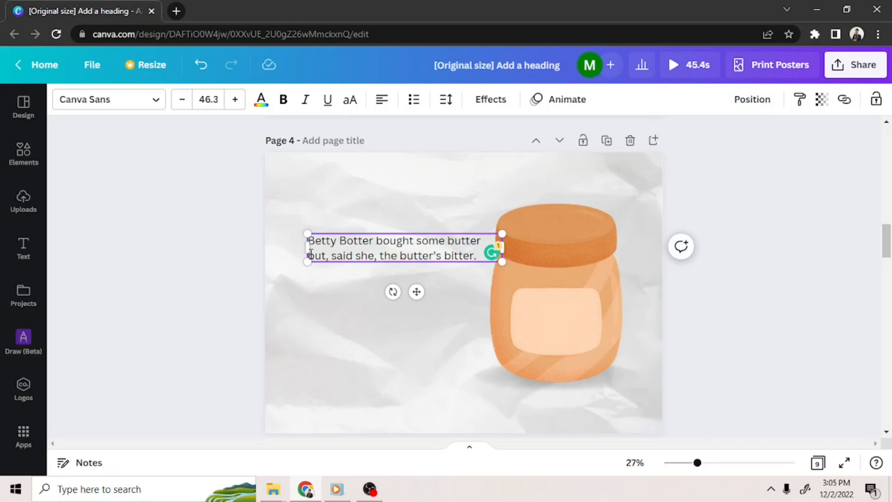
Nudge the text left and trim it to "Betty Botter bought some butter but,".
left_click_drag(306, 249, 300, 254)
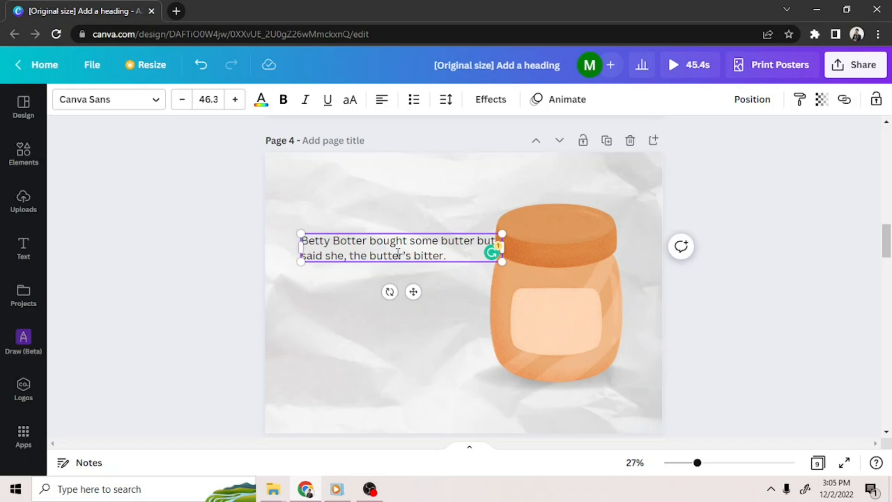
mouse_move(414, 275)
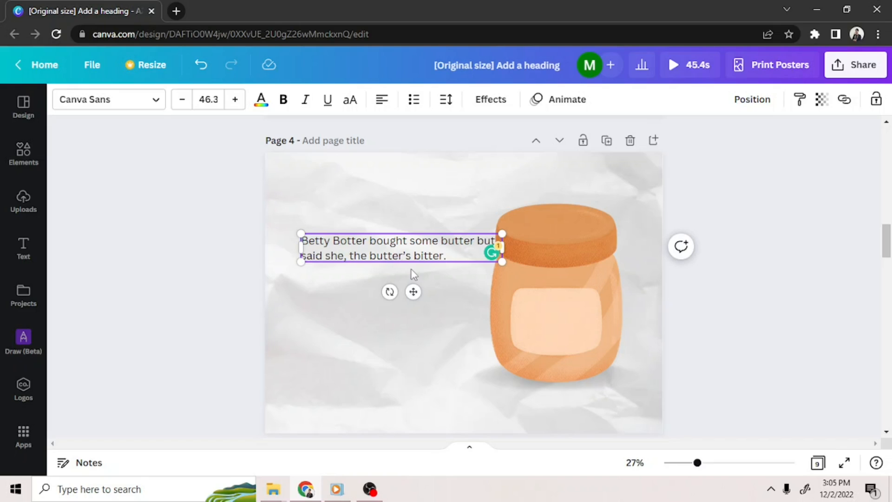
left_click(445, 255)
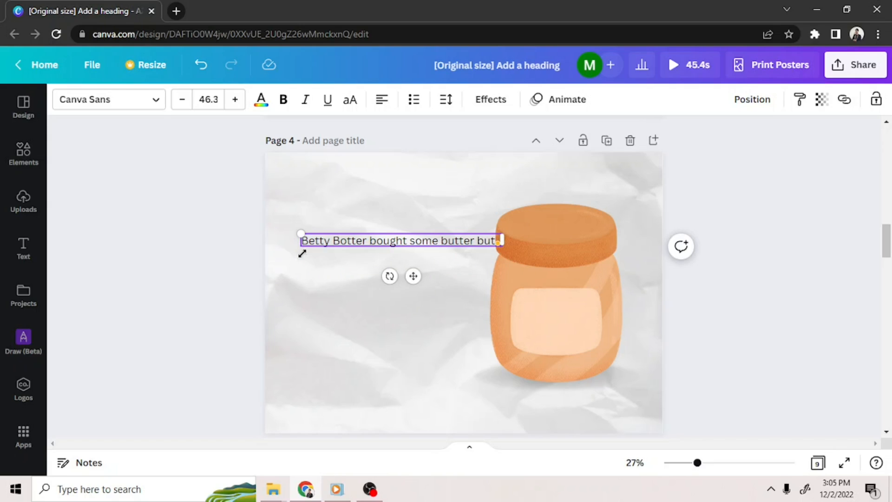
mouse_move(303, 263)
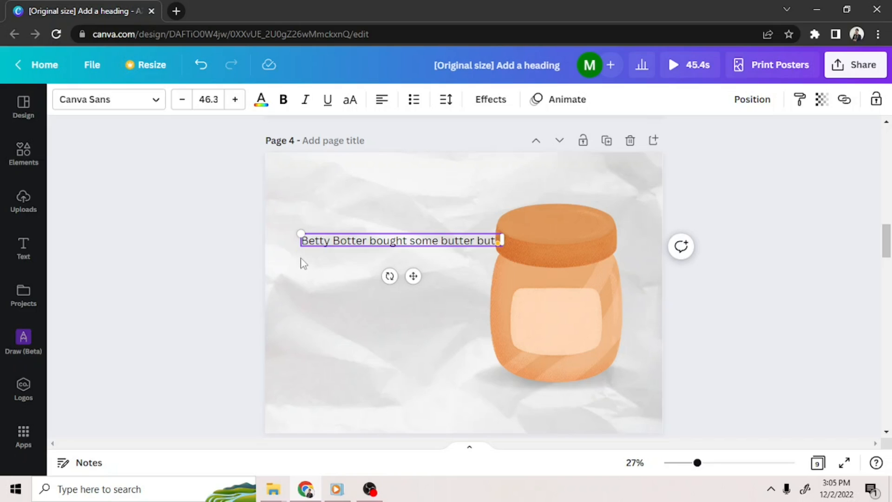
mouse_move(320, 289)
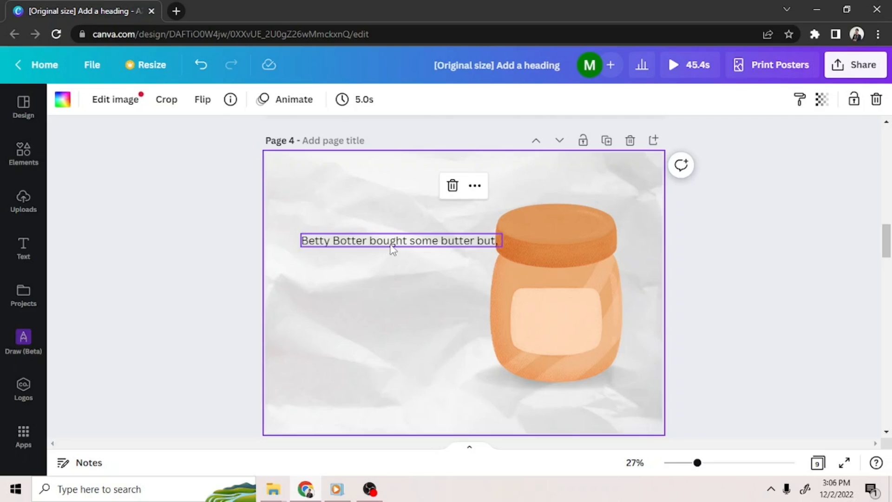
double_click(398, 240)
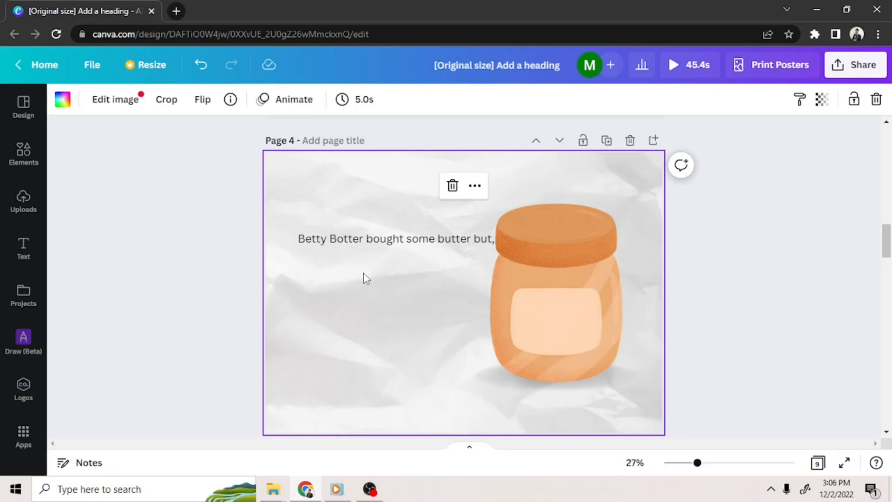
Duplicate the first line and retype it as "said she, the butter's bitter. If I put it in".
left_click(394, 239)
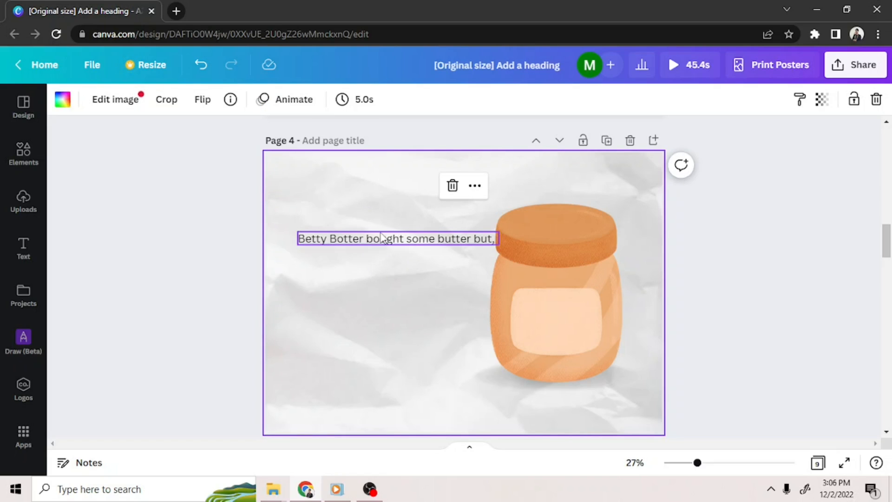
left_click(396, 239)
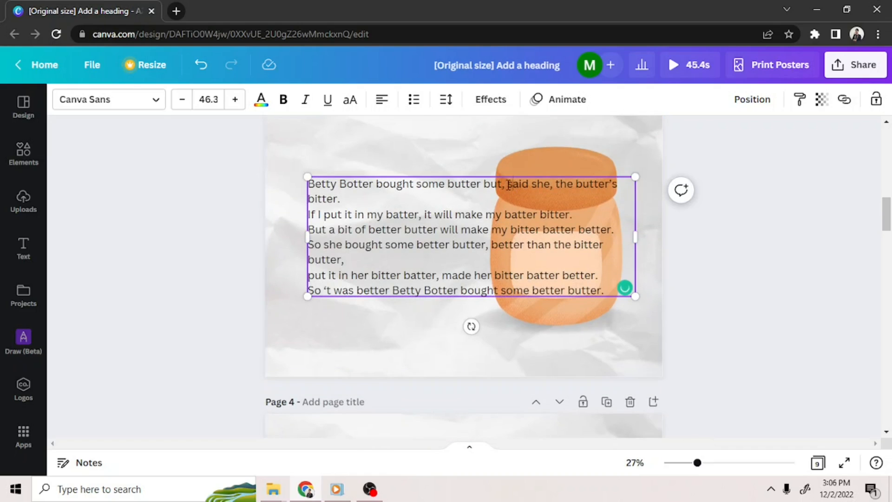
left_click_drag(508, 183, 342, 198)
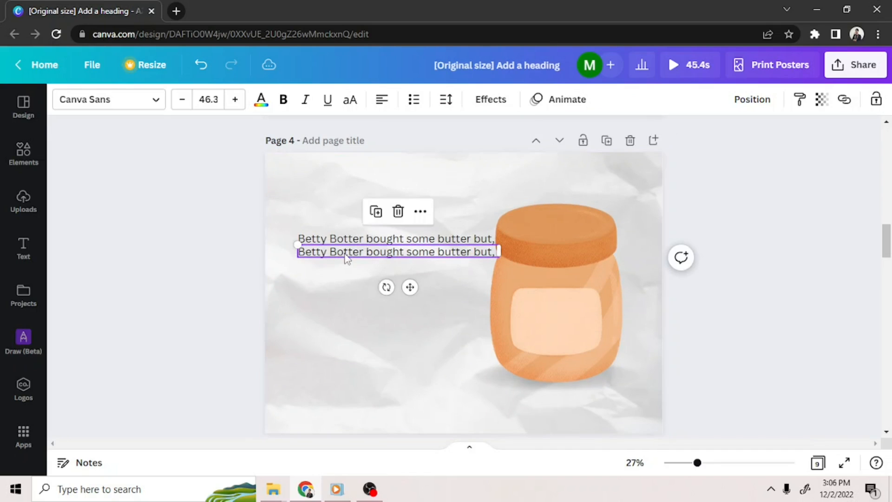
type("said she, the butter's bitter. If I put it")
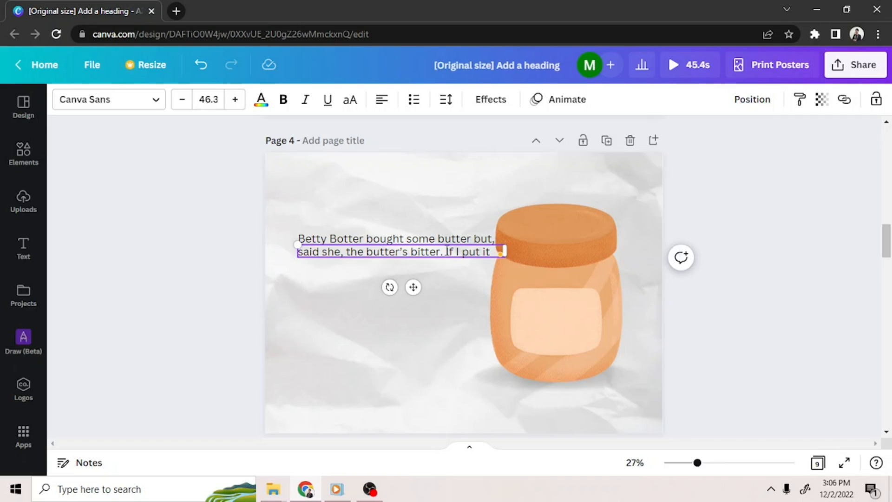
type("in")
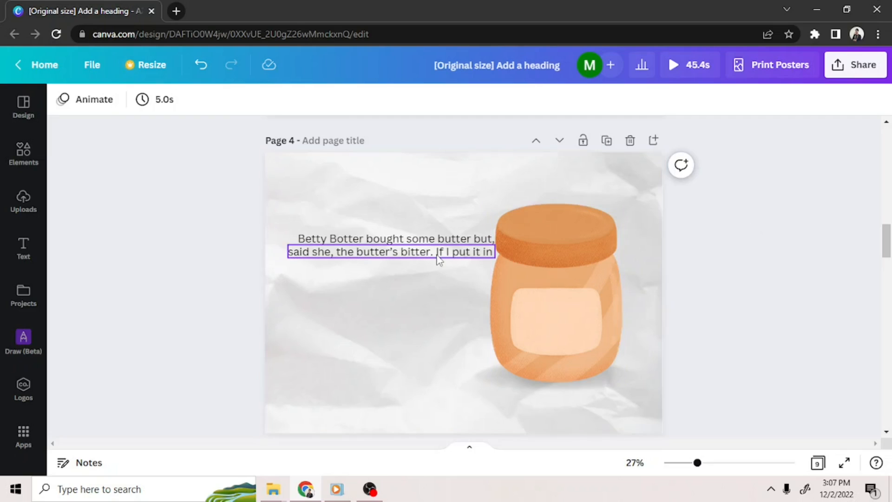
Add the line "better butter, better than the bitter butter," along the jar's left edge.
left_click(390, 251)
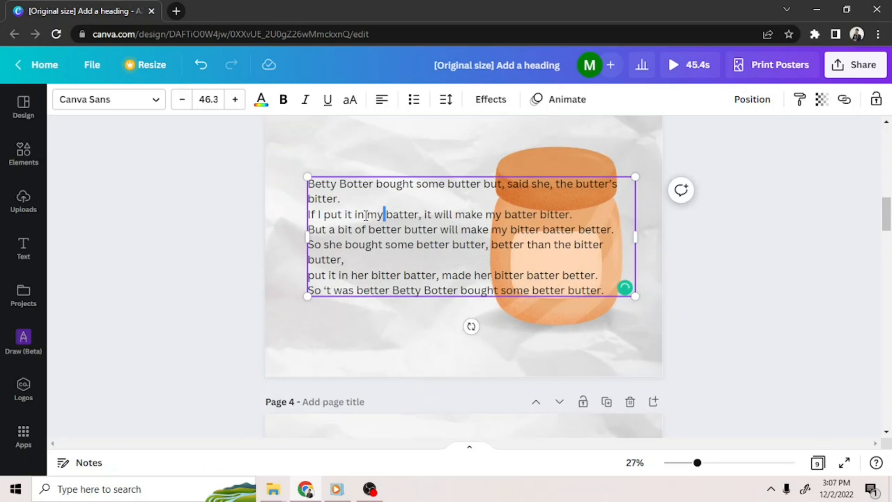
left_click_drag(367, 214, 572, 215)
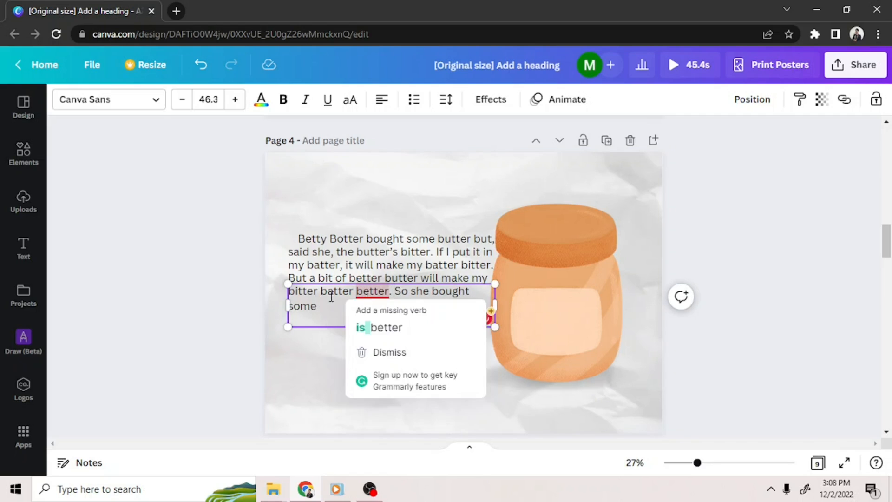
left_click(707, 234)
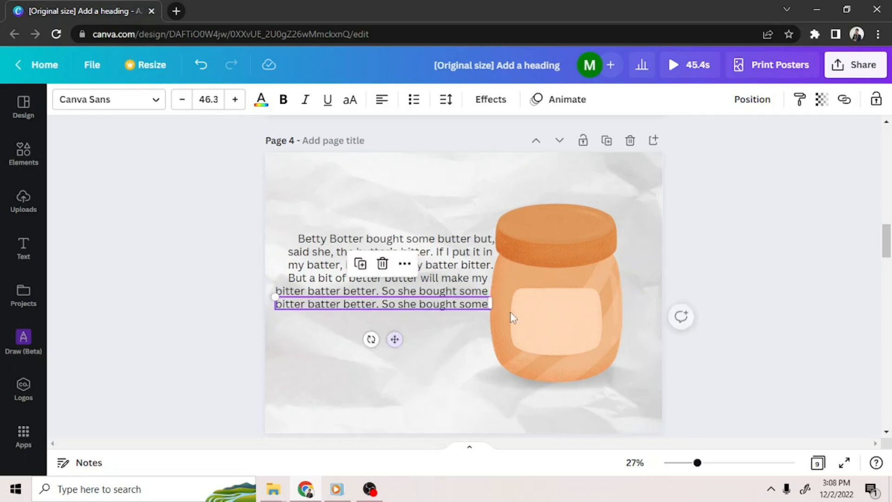
type("better butter, better than the bitter butter,")
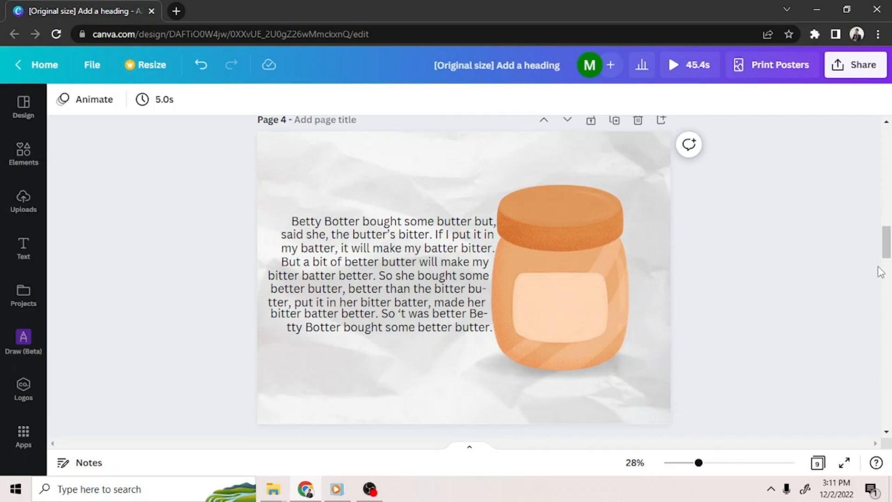
left_click(547, 295)
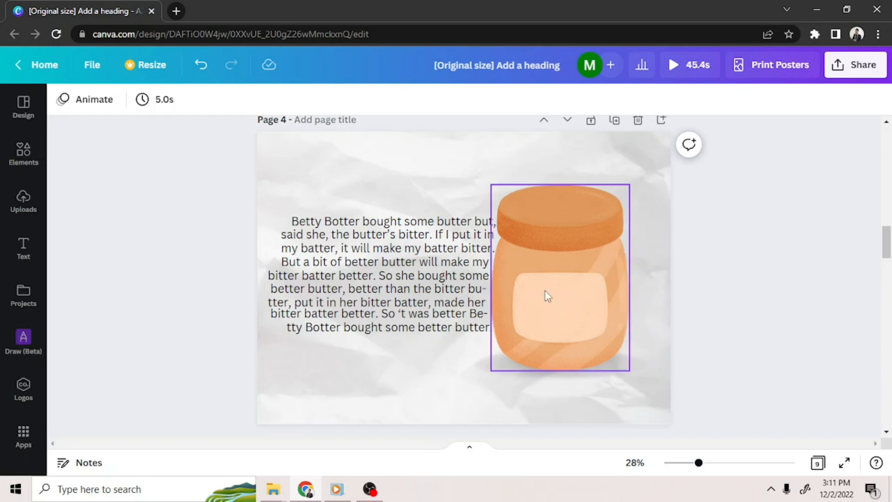